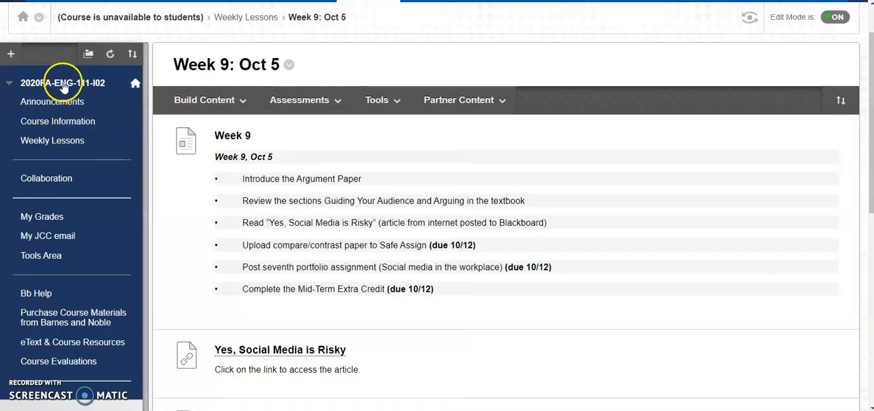
pyautogui.moveTo(63, 83)
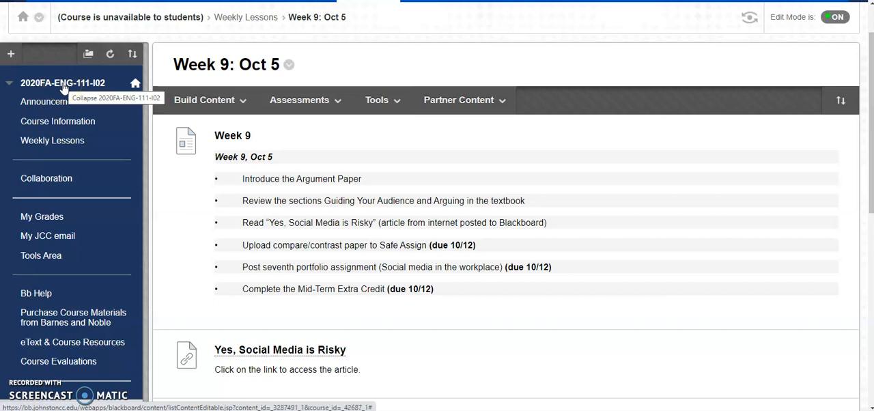
pyautogui.moveTo(63, 86)
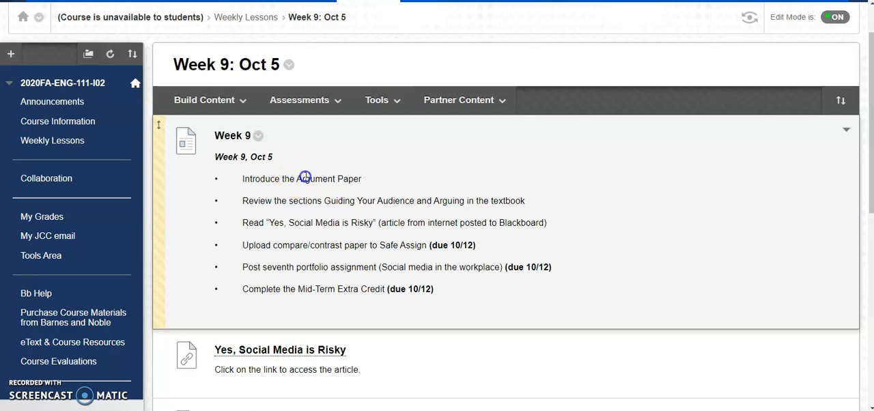
# Step: Highlight 'Argument Paper' in the Week 9 list and the textbook sections students should review
pyautogui.doubleClick(305, 177)
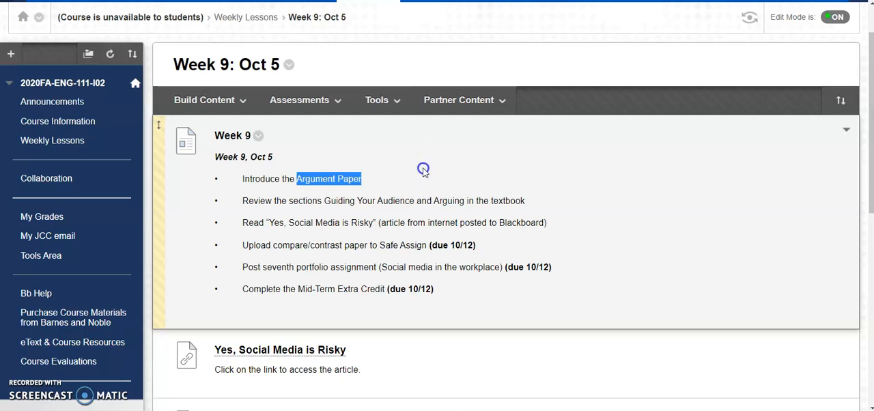
pyautogui.scroll(-3)
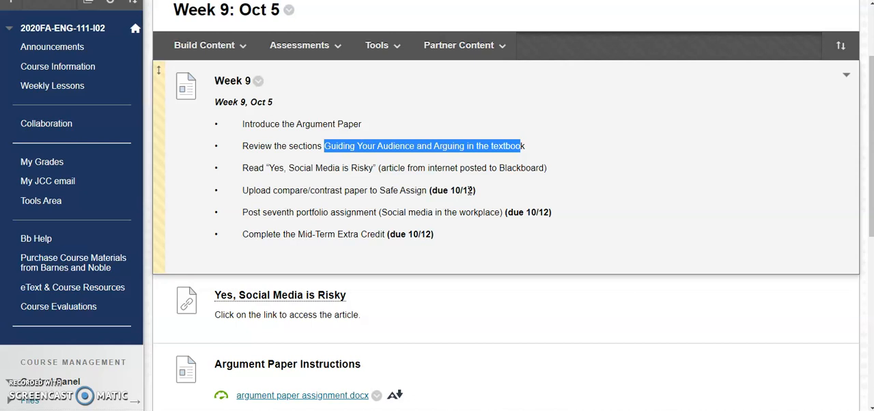
pyautogui.moveTo(510, 185)
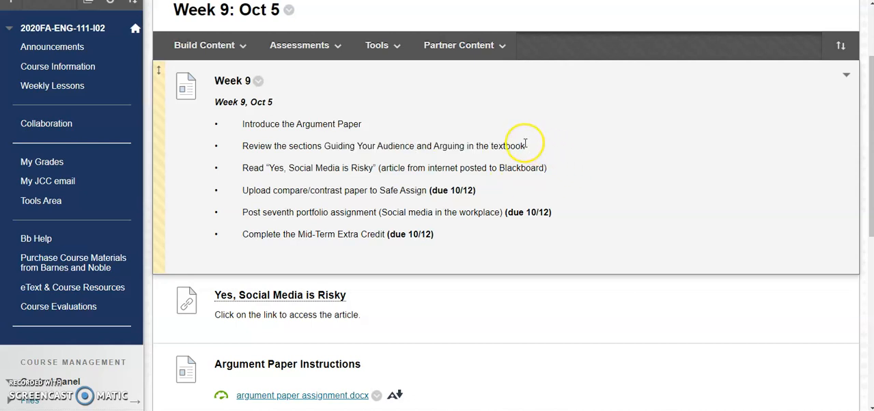
pyautogui.moveTo(524, 145); pyautogui.dragTo(325, 145)
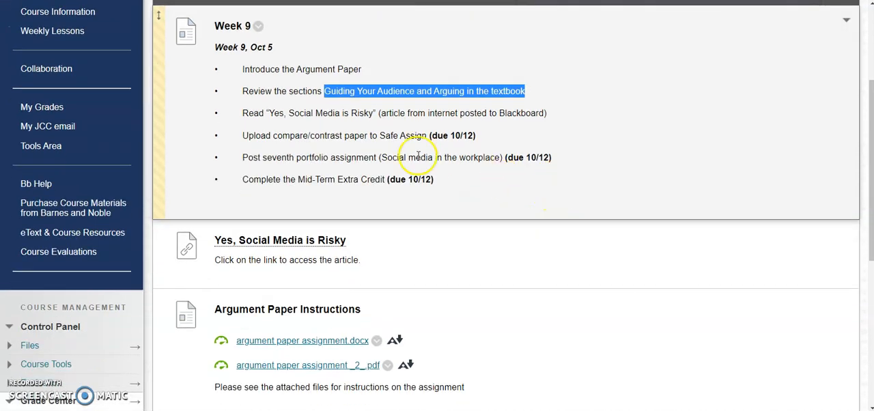
# Step: Scroll down to the 'argument paper assignment _2_.pdf' attachment under Argument Paper Instructions
pyautogui.scroll(-3)
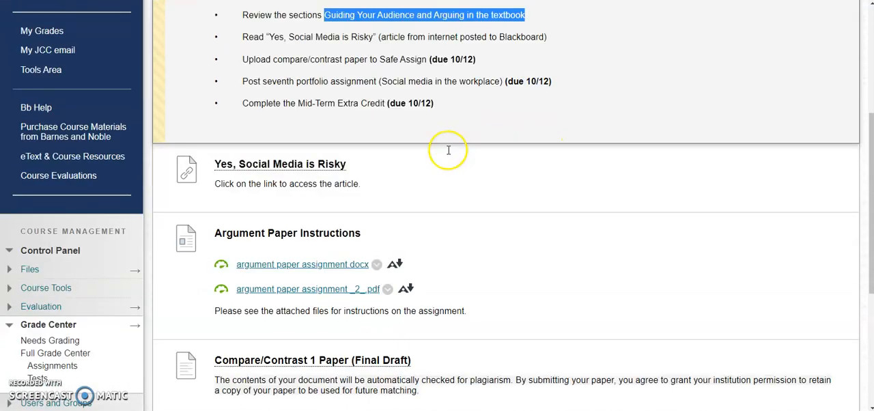
pyautogui.scroll(-3)
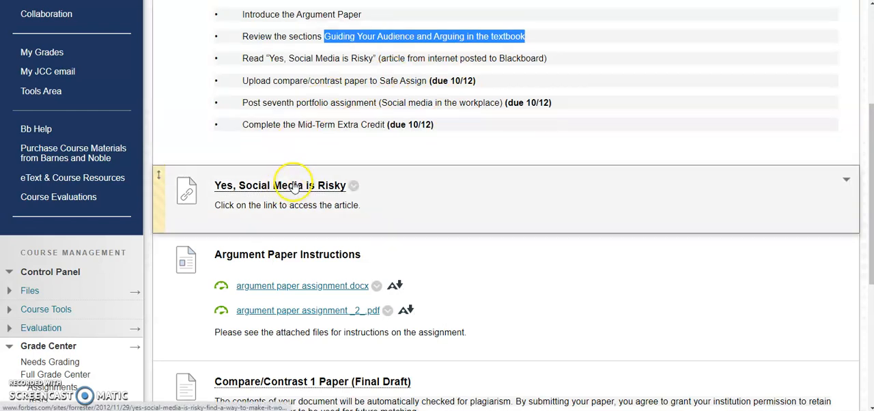
pyautogui.scroll(-3)
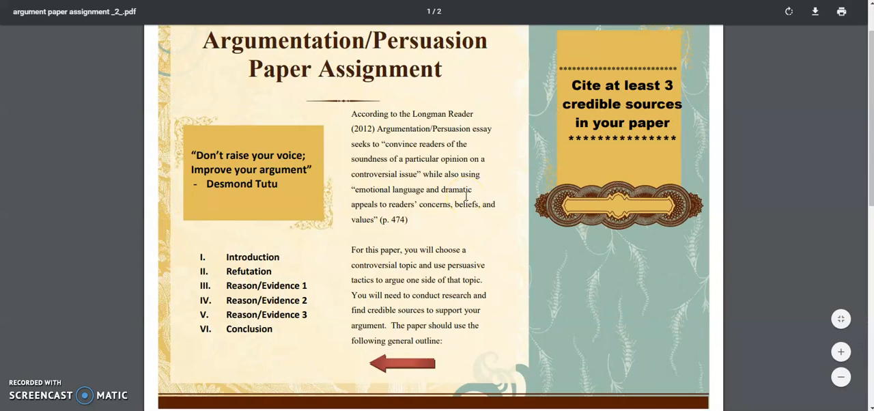
pyautogui.doubleClick(372, 265)
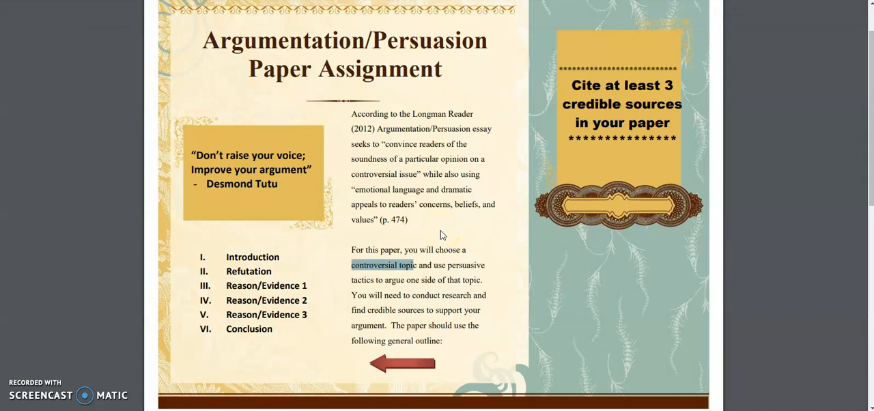
pyautogui.click(440, 237)
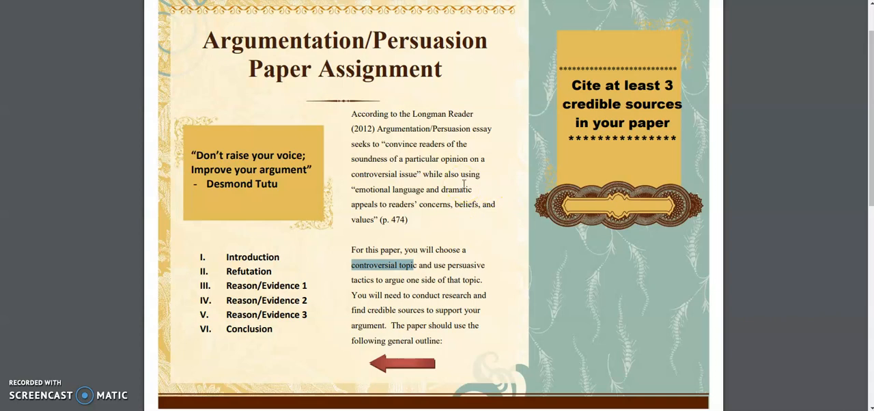
pyautogui.moveTo(397, 196)
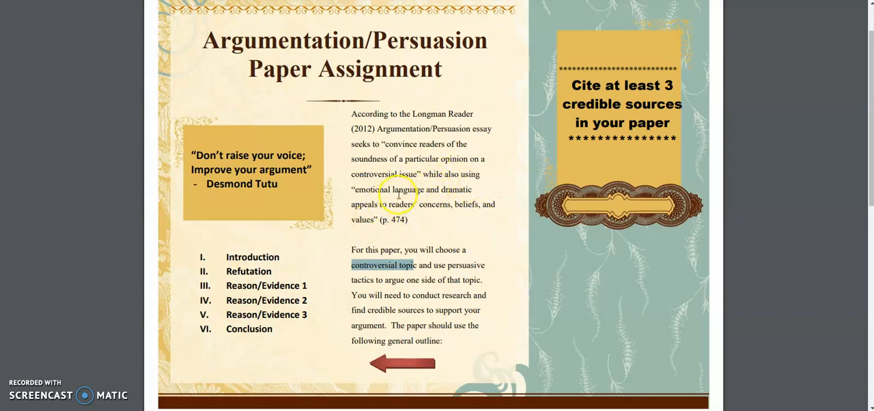
pyautogui.scroll(-3)
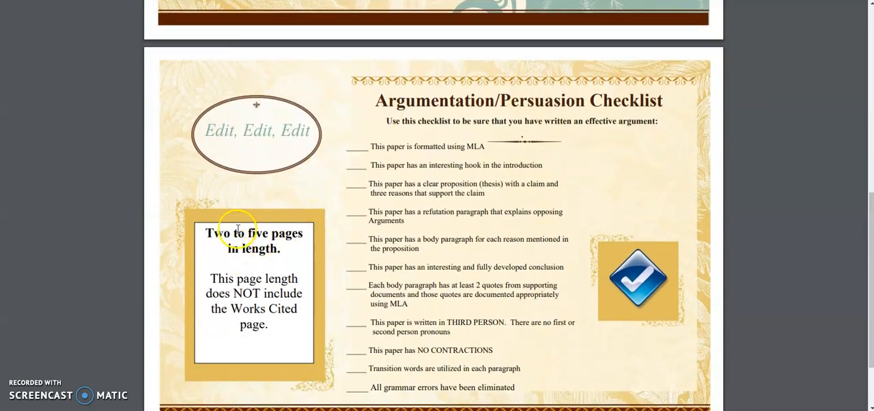
# Step: Emphasize the THIRD PERSON writing requirement in the checklist while scrolling through both handout pages
pyautogui.moveTo(206, 232); pyautogui.dragTo(279, 248)
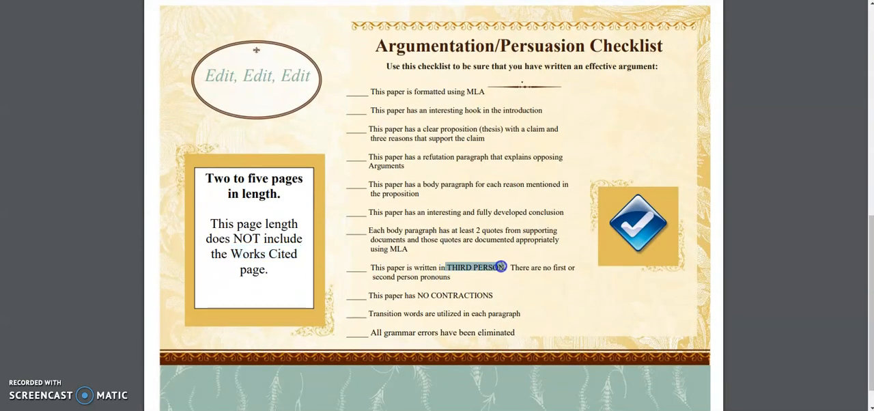
pyautogui.moveTo(464, 206)
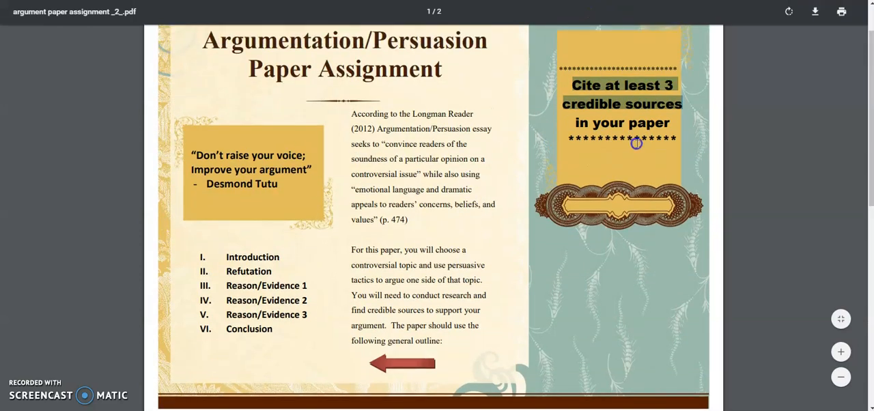
pyautogui.scroll(-3)
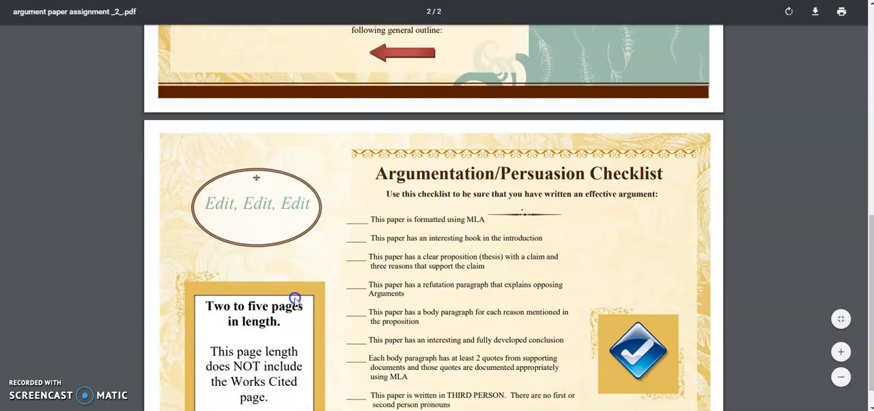
pyautogui.scroll(-3)
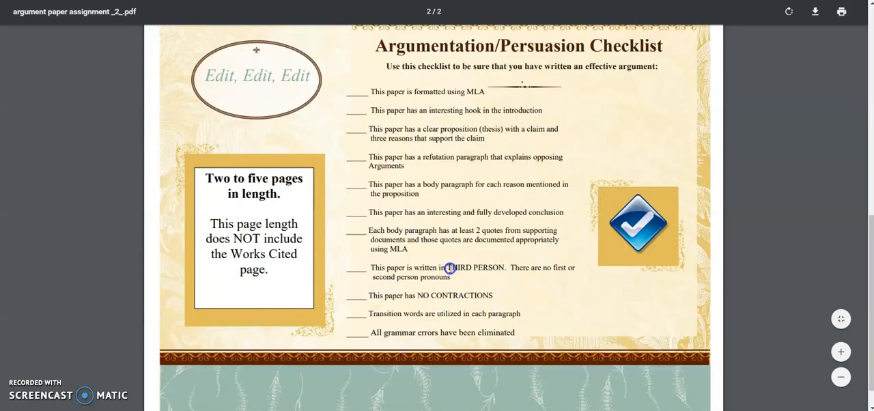
pyautogui.doubleClick(473, 267)
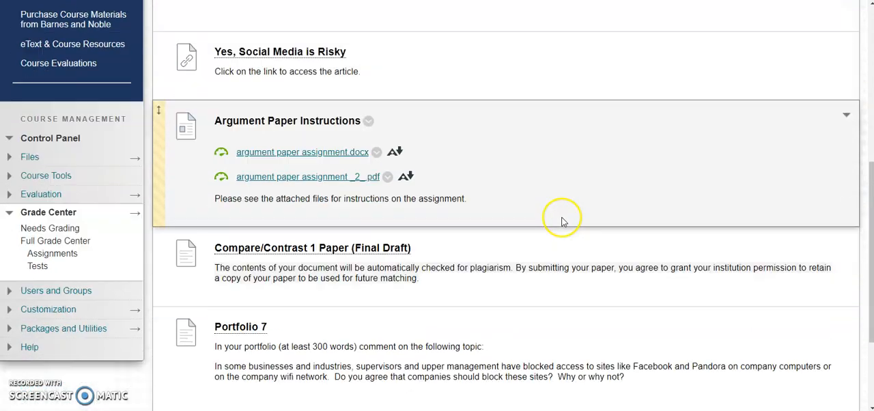
# Step: Highlight the compare/contrast upload task in the Week 9 list and open the Compare/Contrast 1 Paper (Final Draft) assignment
pyautogui.scroll(-3)
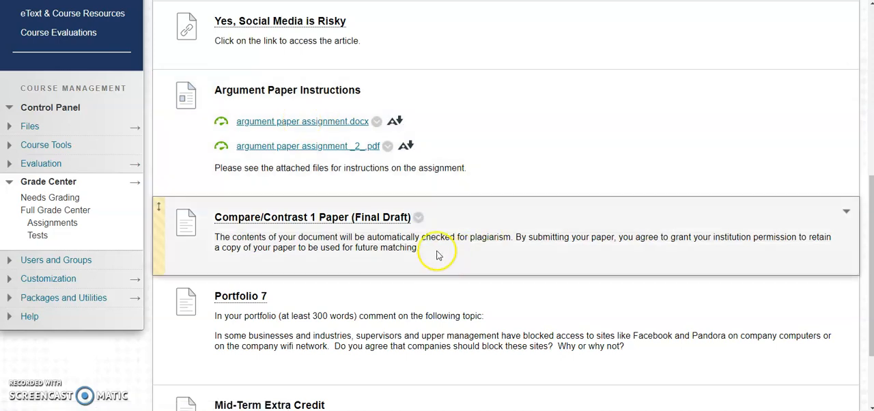
pyautogui.moveTo(532, 213)
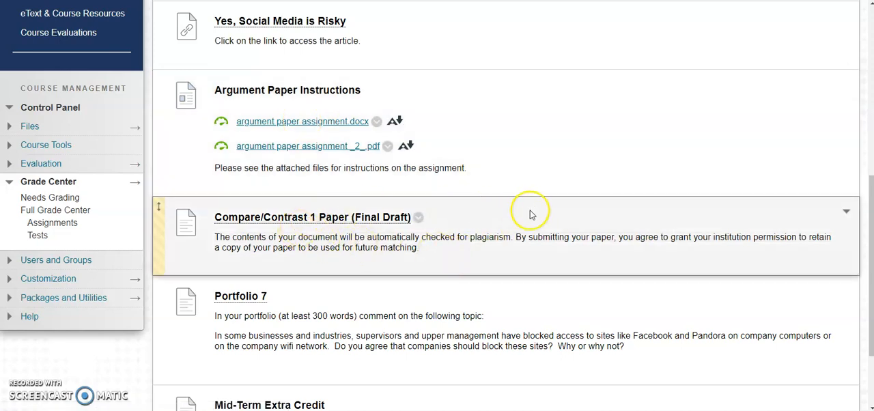
pyautogui.scroll(-3)
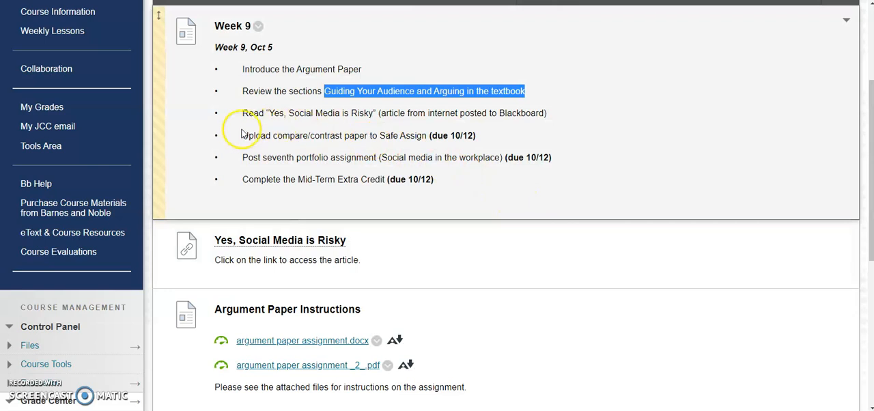
pyautogui.moveTo(243, 135); pyautogui.dragTo(396, 136)
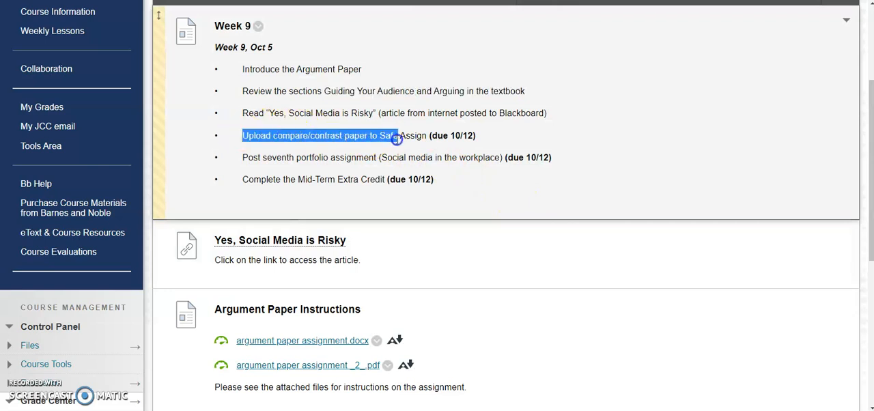
pyautogui.scroll(-3)
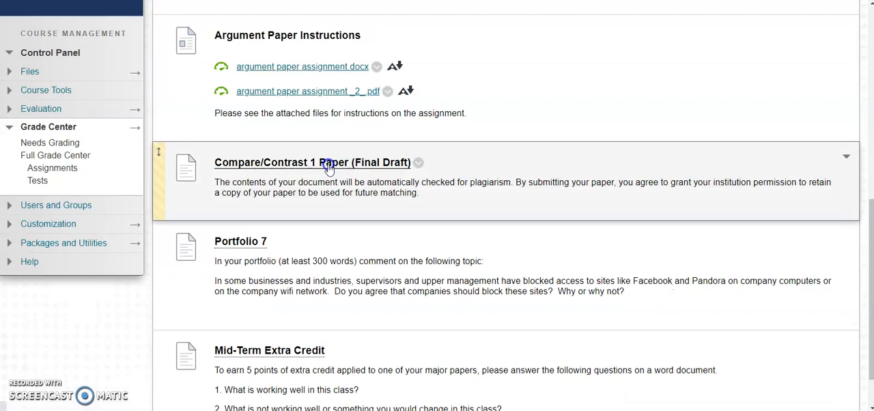
pyautogui.click(311, 163)
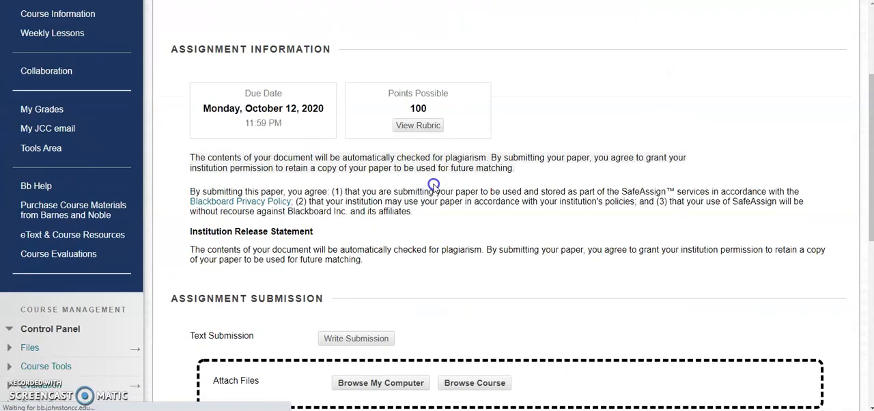
# Step: Cancel out of the Preview Upload Assignment page without submitting, returning to Week 9
pyautogui.scroll(-3)
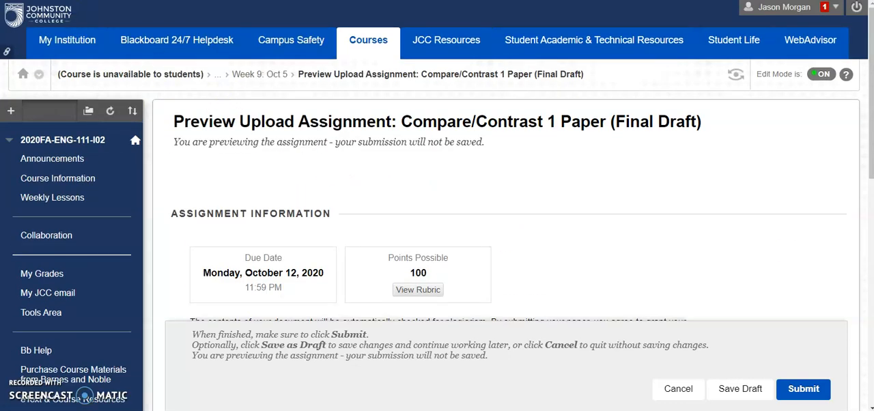
pyautogui.click(677, 388)
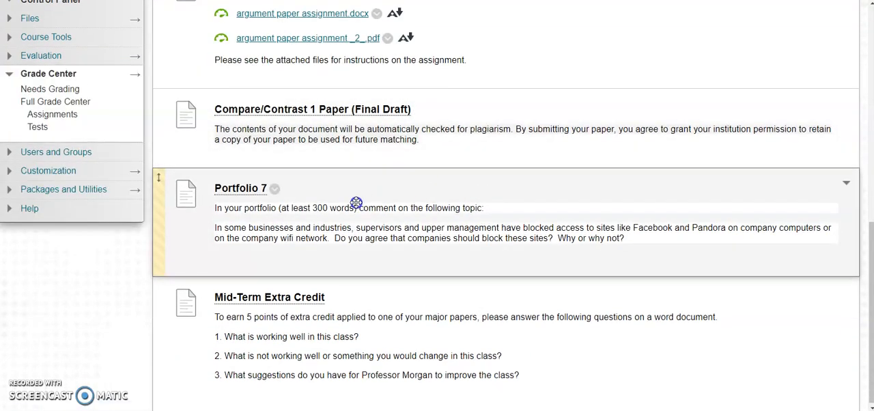
pyautogui.moveTo(374, 191)
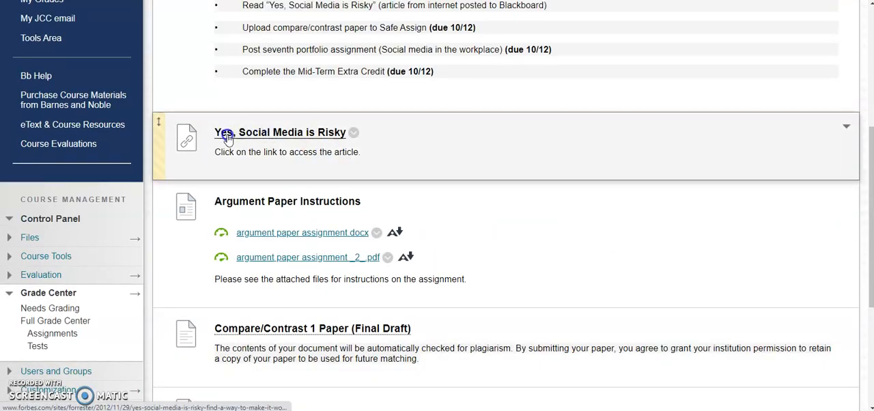
pyautogui.moveTo(297, 134)
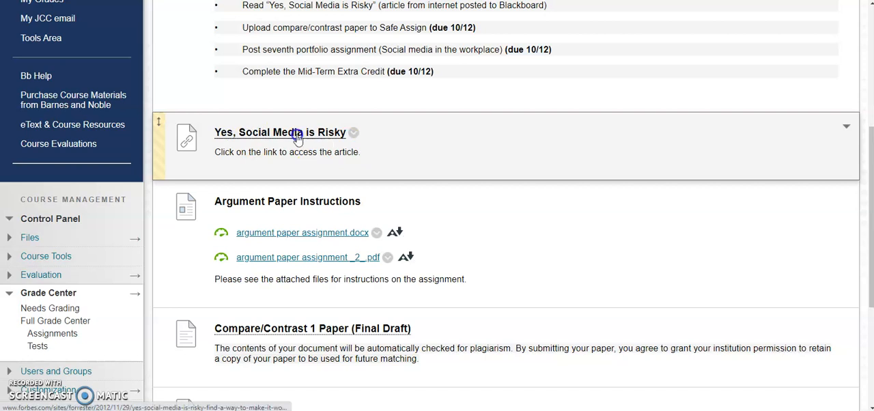
pyautogui.scroll(-3)
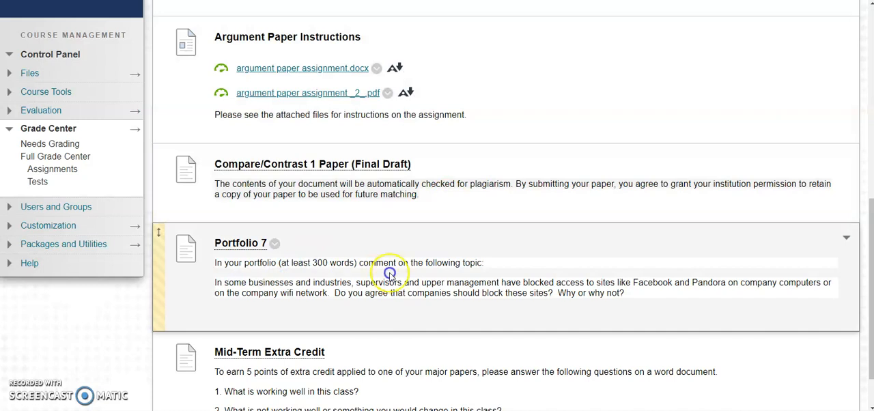
pyautogui.moveTo(497, 274)
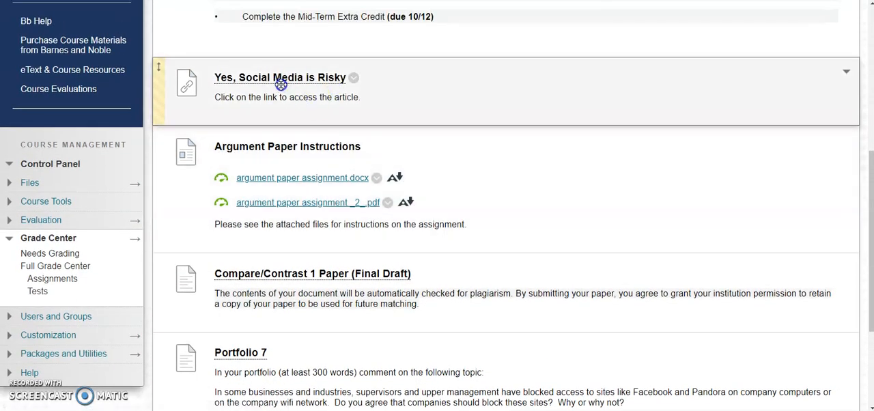
pyautogui.scroll(-3)
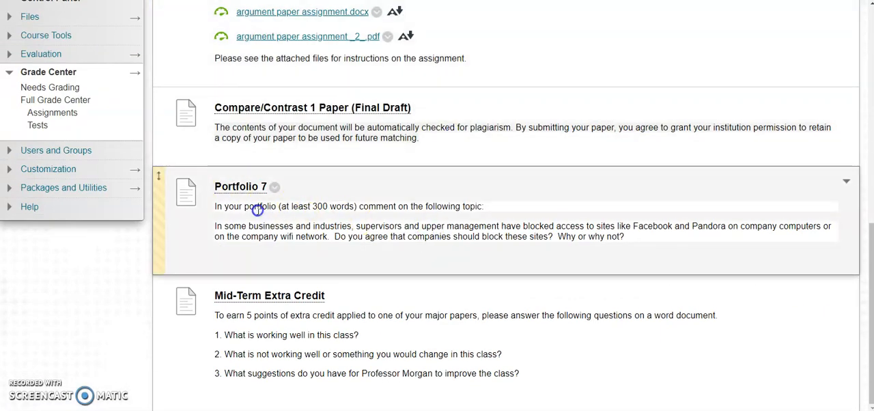
pyautogui.moveTo(363, 227)
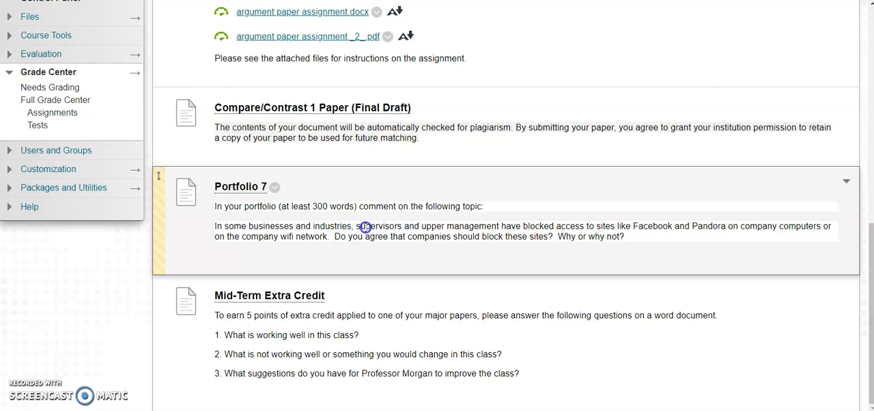
pyautogui.moveTo(366, 227); pyautogui.dragTo(734, 227)
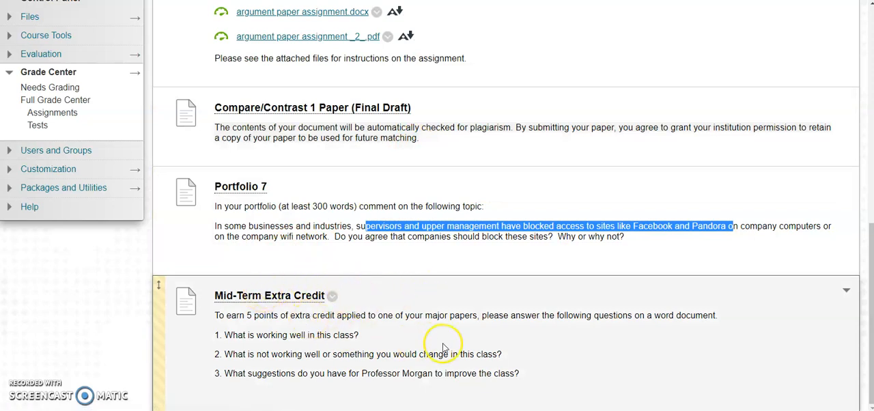
pyautogui.moveTo(390, 293)
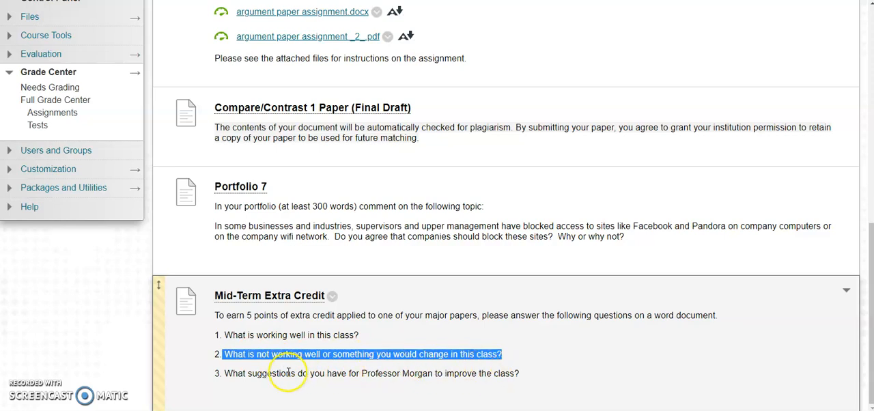
pyautogui.tripleClick(369, 374)
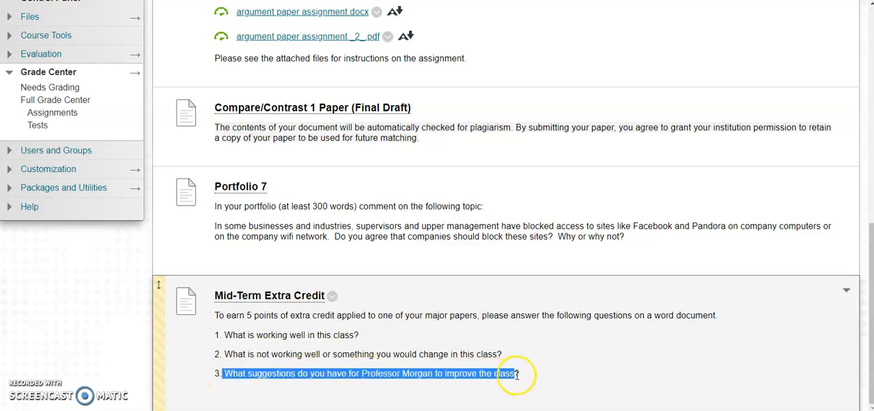
pyautogui.moveTo(307, 354)
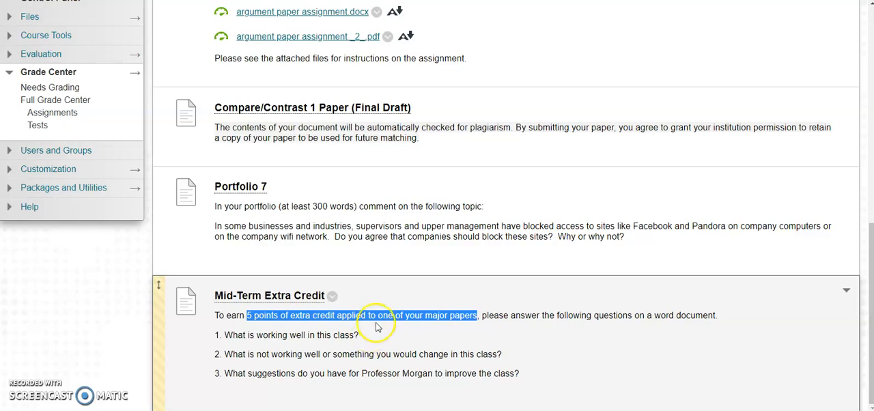
pyautogui.moveTo(377, 327)
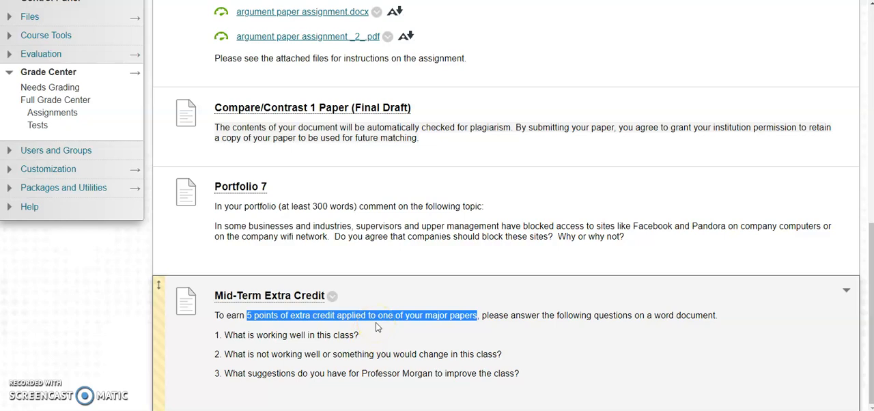
pyautogui.moveTo(531, 335)
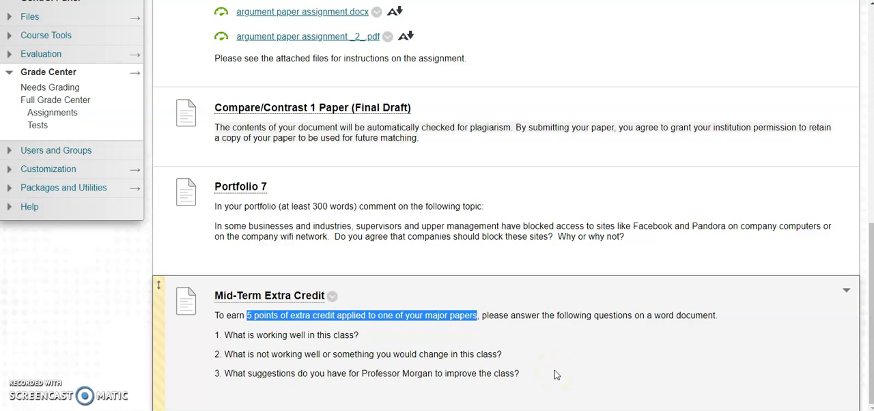
pyautogui.moveTo(529, 326)
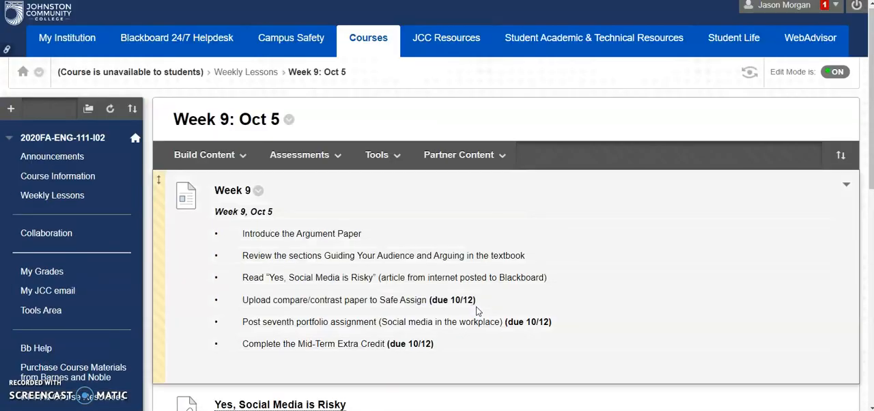
pyautogui.scroll(-3)
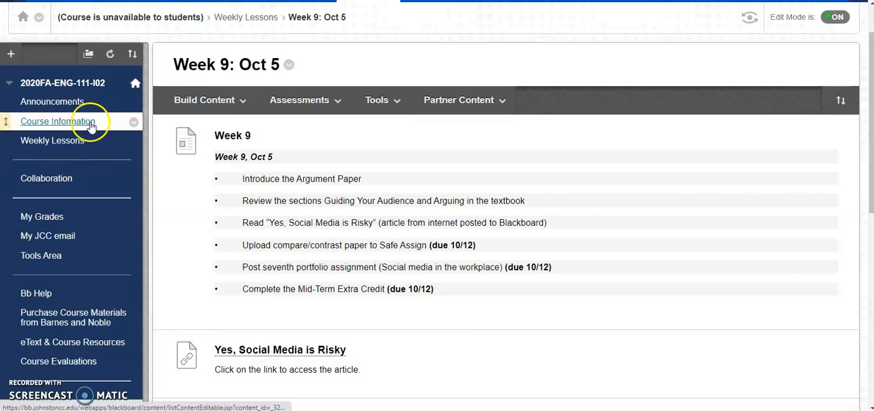
# Step: Go to Course Information, scroll through the Video Tutorials links, and return to Course Information
pyautogui.click(57, 121)
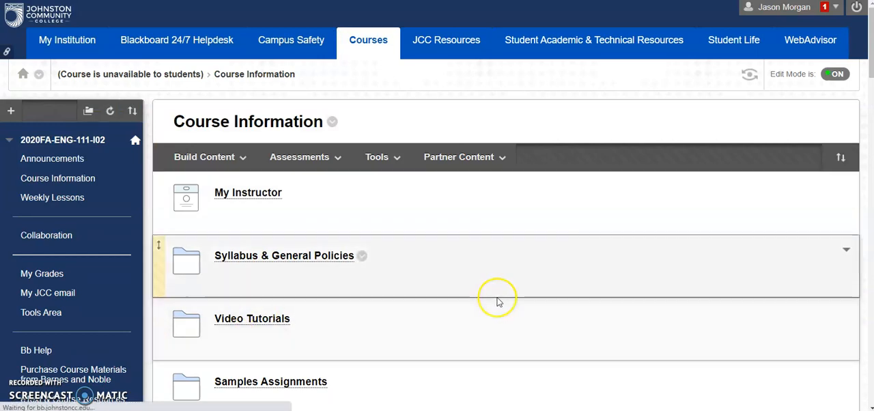
pyautogui.scroll(-3)
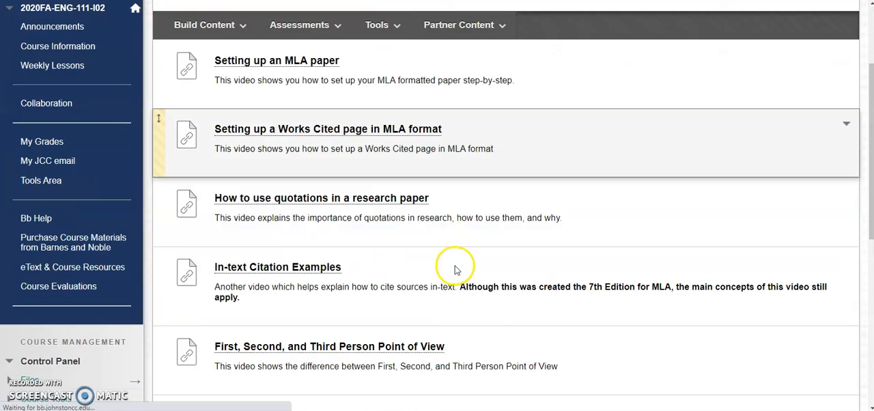
pyautogui.scroll(-3)
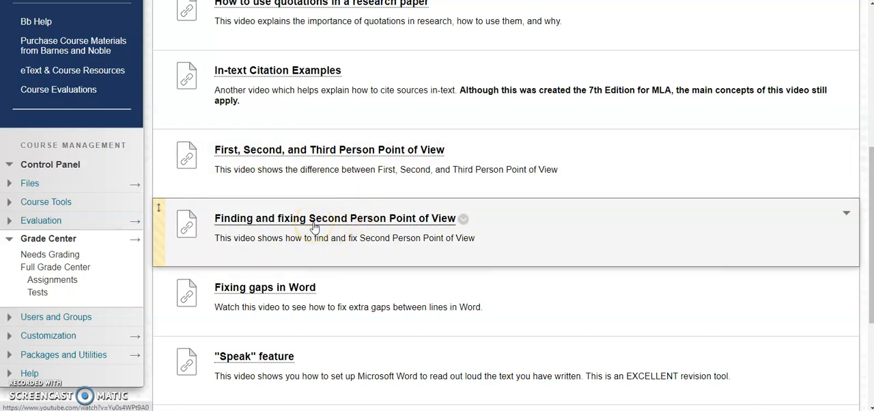
pyautogui.scroll(-3)
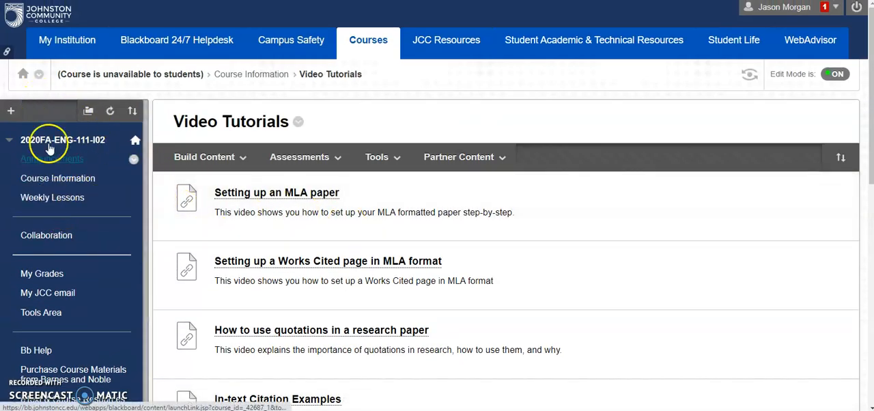
pyautogui.click(52, 159)
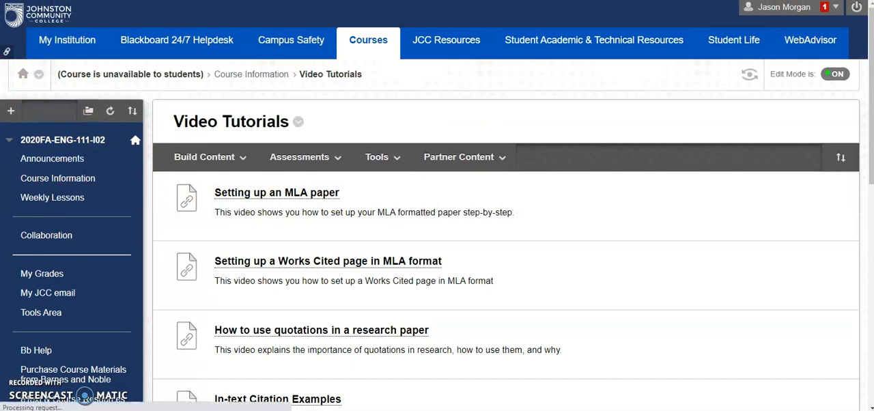
# Step: Navigate back through Weekly Lessons to the Week 9: Oct 5 lesson page
pyautogui.click(251, 73)
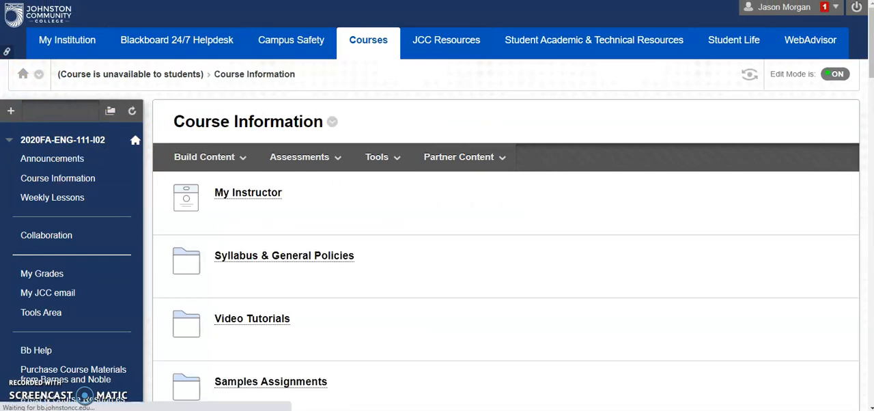
pyautogui.click(52, 197)
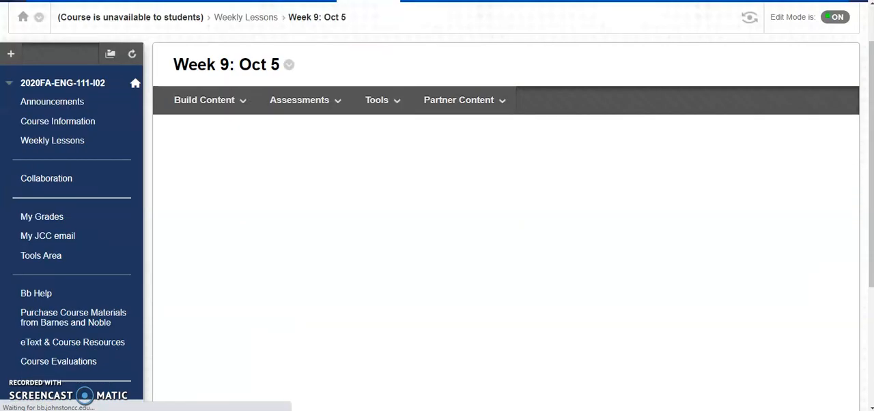
pyautogui.scroll(-3)
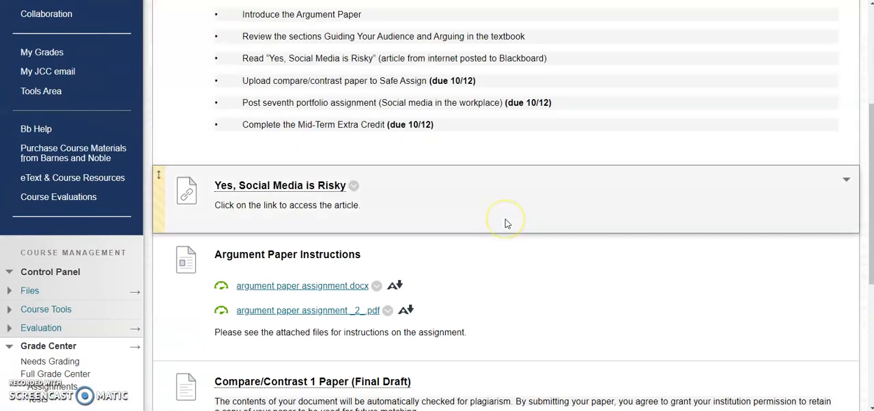